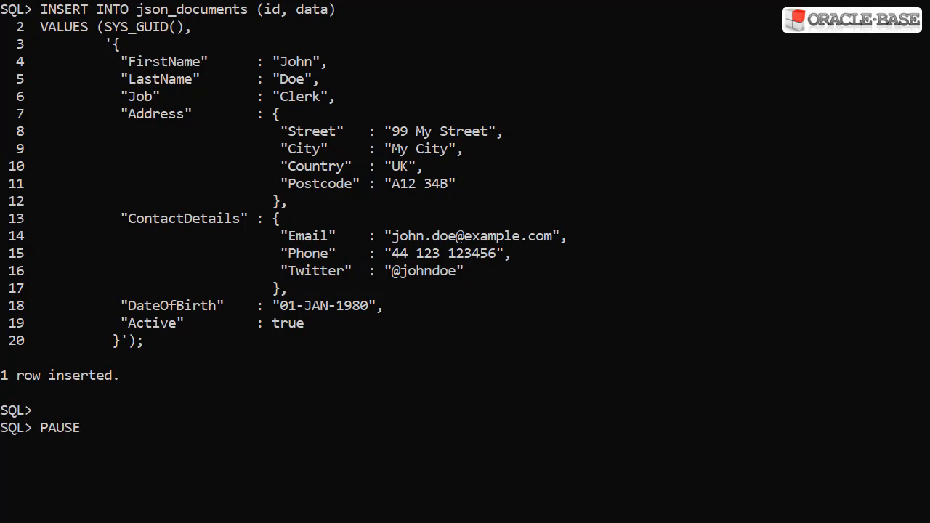
Resume the script to create json_docs_search_idx on json_documents (data) FOR JSON
{"action": "key", "text": "Return"}
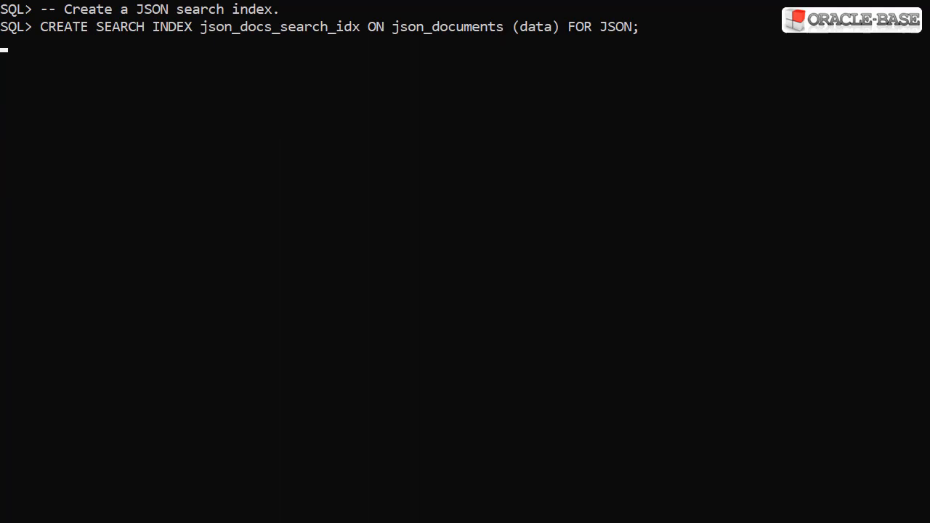
Continue to set LONG and PAGESIZE and run the DBMS_JSON.get_index_dataguide query
{"action": "key", "text": "Return"}
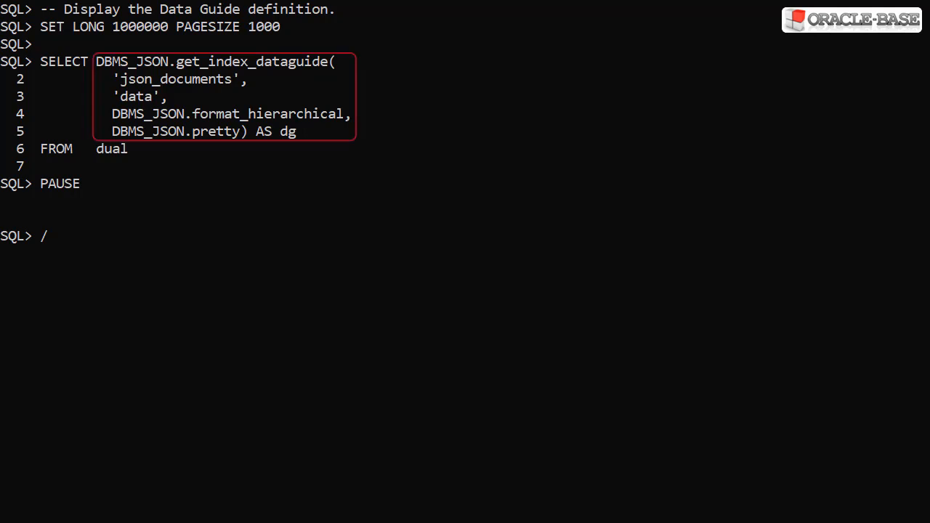
Run the data guide query and scroll down to the Phone and Twitter statistics
{"action": "key", "text": "Return"}
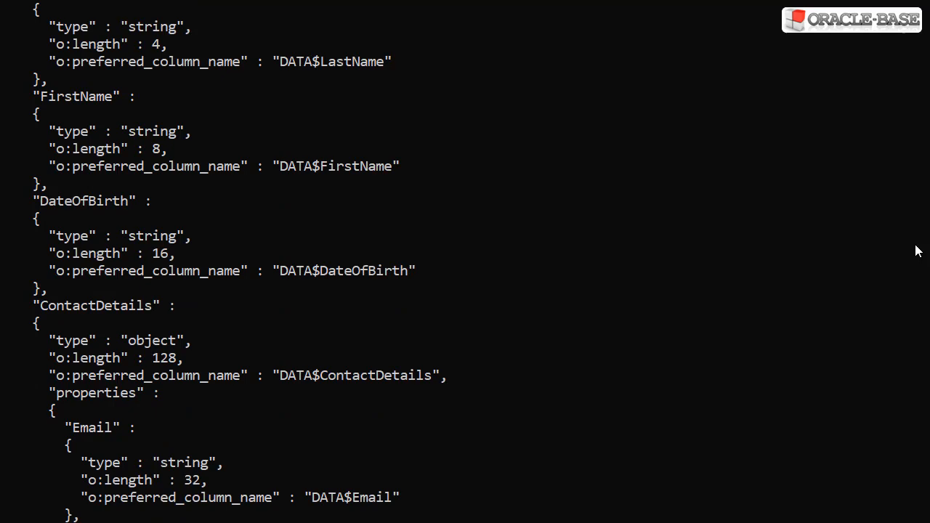
{"action": "scroll", "scroll_direction": "down", "scroll_amount": 3}
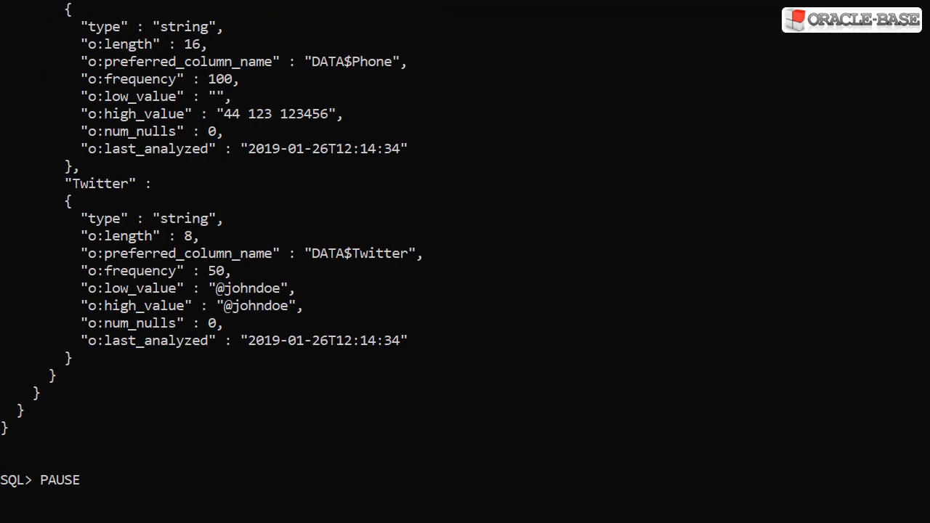
Scroll back through the data guide output to review the field entries
{"action": "scroll", "scroll_direction": "up", "scroll_amount": 3}
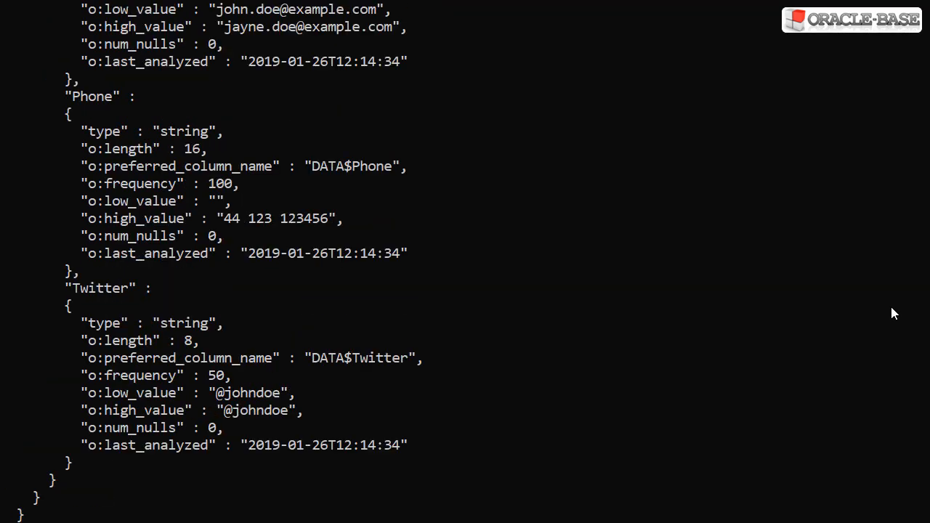
{"action": "scroll", "scroll_direction": "up", "scroll_amount": 3}
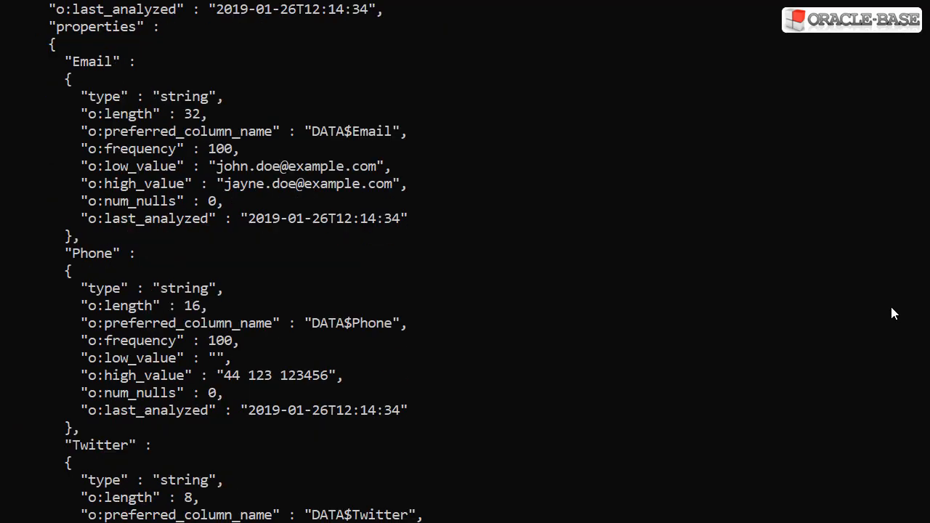
{"action": "scroll", "scroll_direction": "down", "scroll_amount": 3}
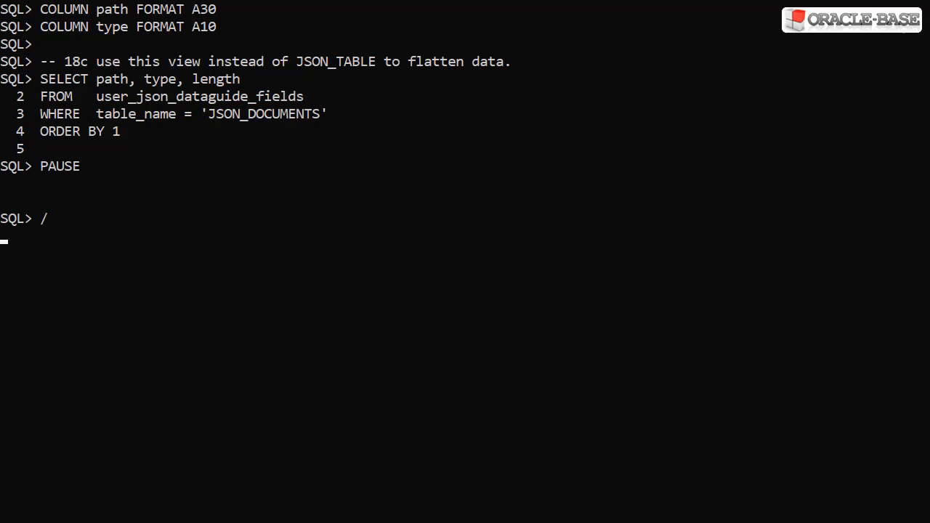
Run DESC json_documents, showing ID RAW(16 BYTE) NOT NULL and DATA CLOB
{"action": "key", "text": "Return"}
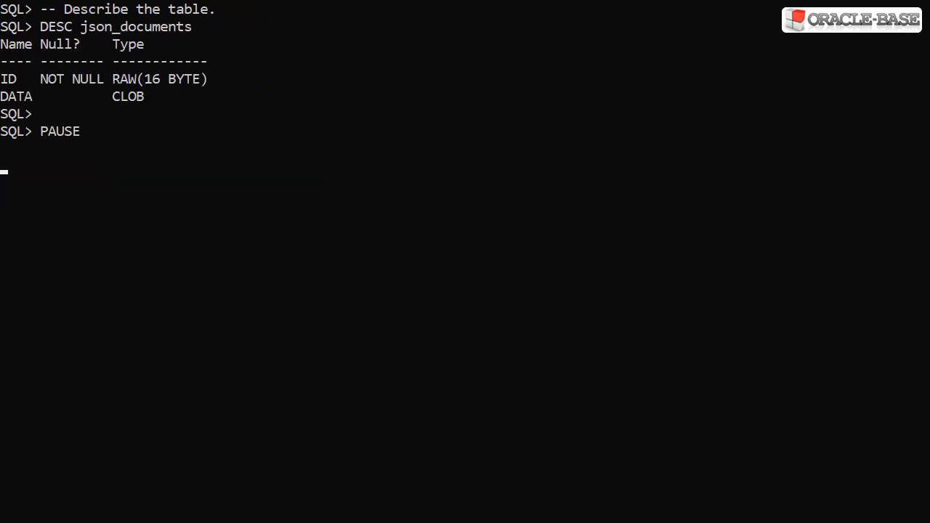
Run the DBMS_JSON.rename_column block naming virtual columns JOB, ACTIVE, CITY through TWITTER
{"action": "key", "text": "Return"}
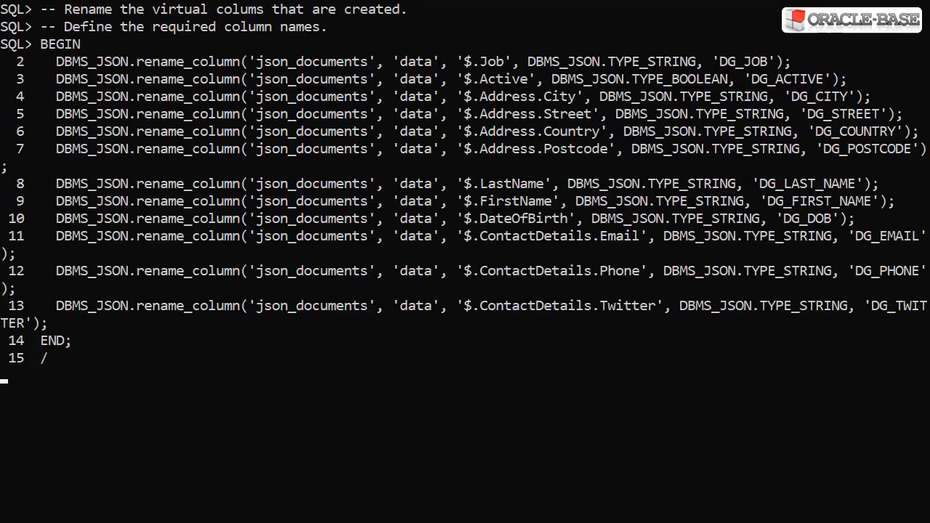
{"action": "key", "text": "Return"}
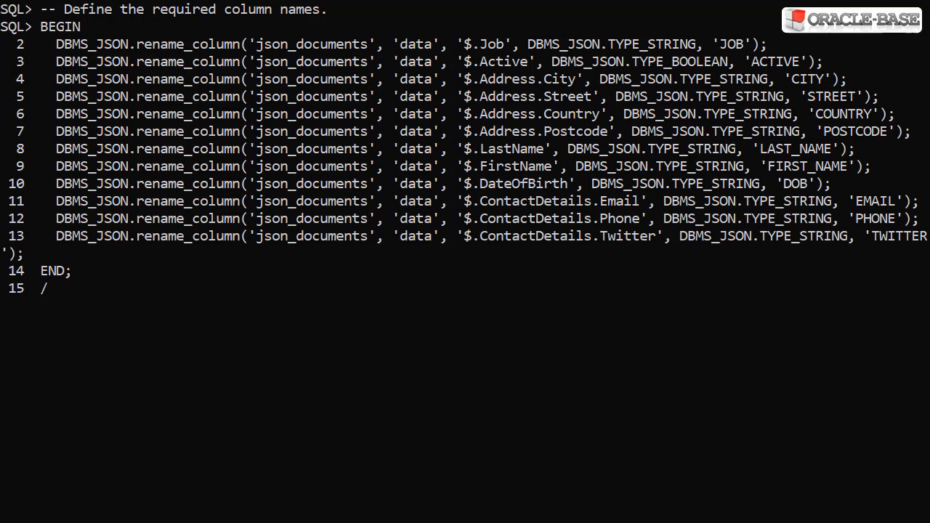
{"action": "key", "text": "Return"}
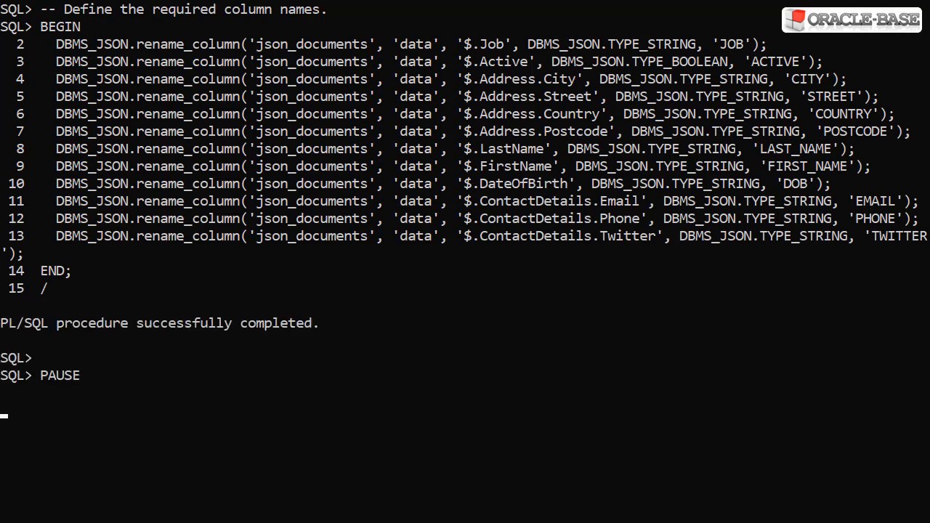